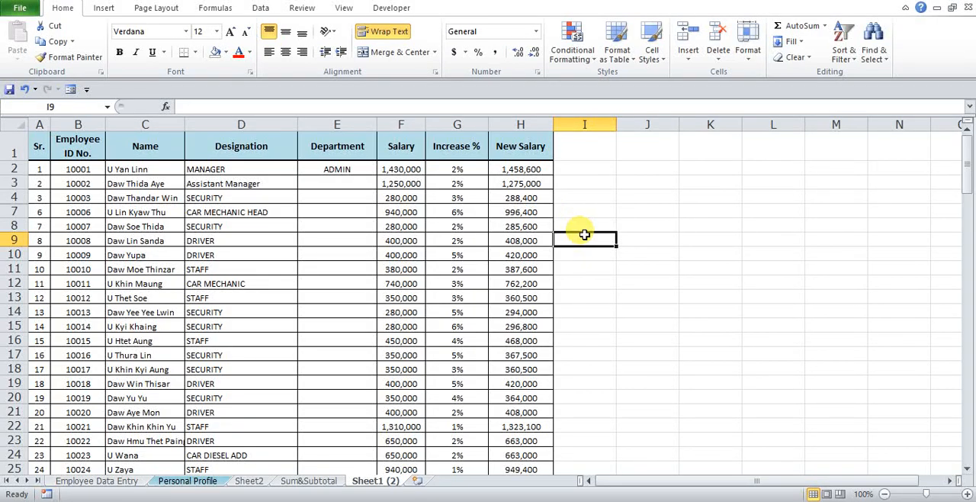
{"action": "mouse_move", "coordinate": [574, 173]}
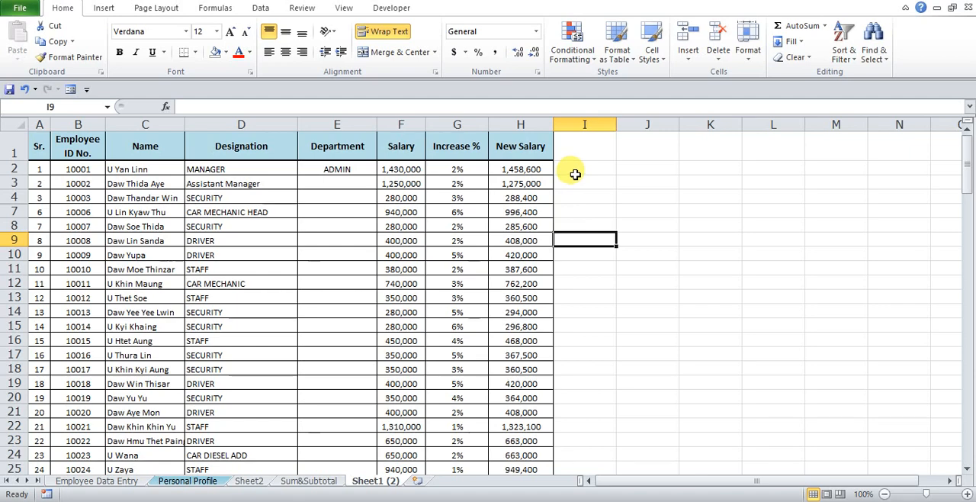
Review the IF formula in G2 against the F2 salary and the still-empty G3 below it.
{"action": "left_click", "coordinate": [584, 169]}
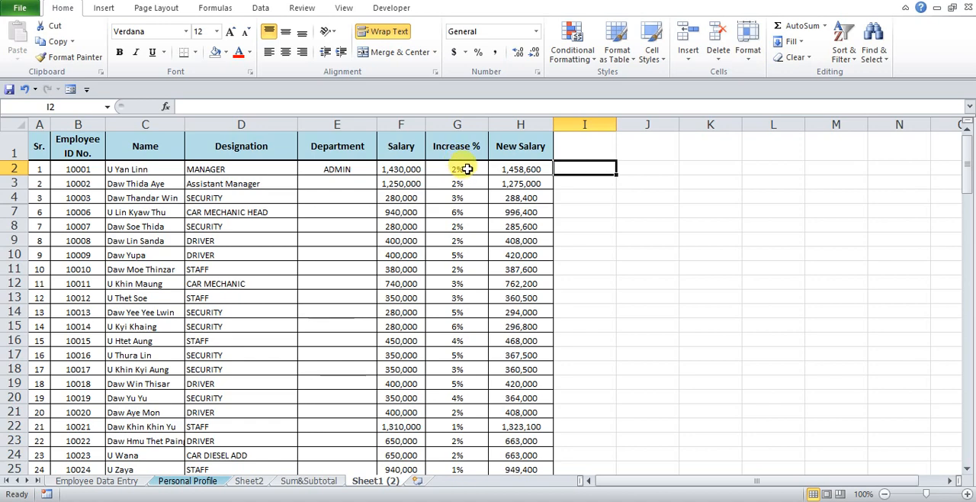
{"action": "left_click", "coordinate": [457, 169]}
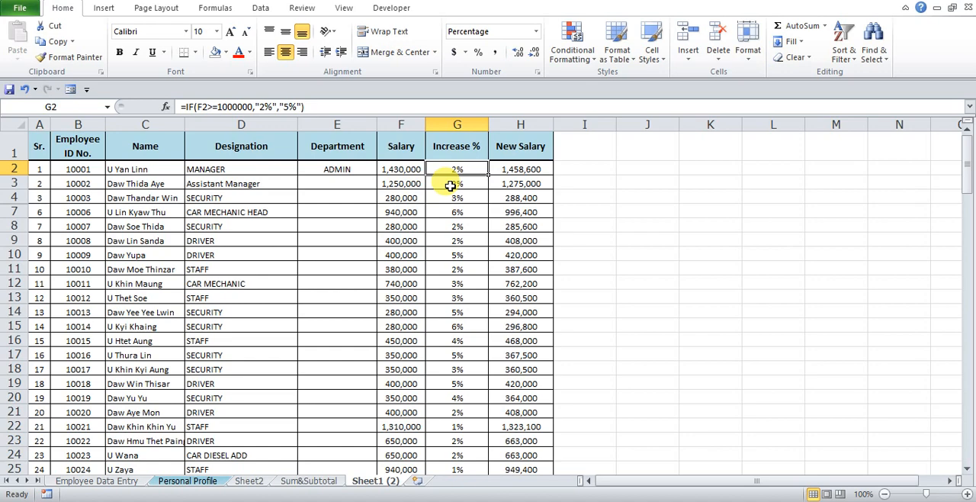
{"action": "left_click", "coordinate": [457, 183]}
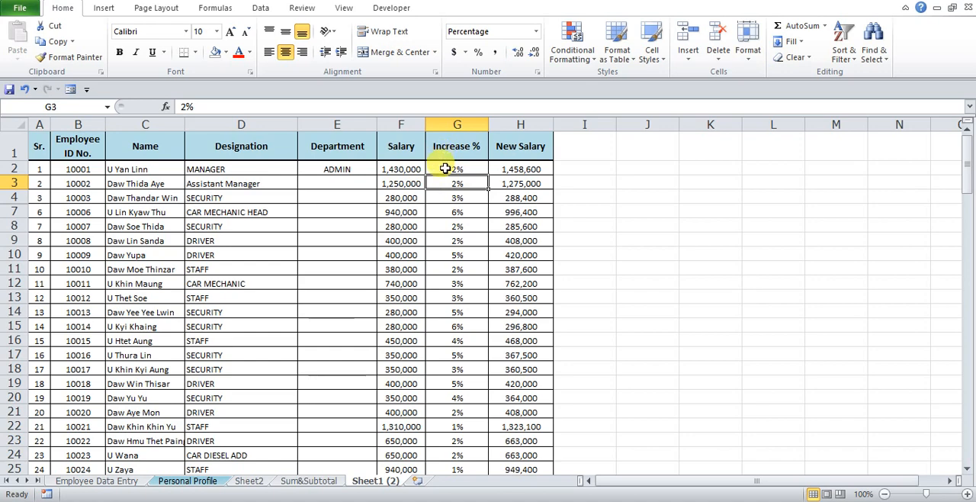
{"action": "left_click", "coordinate": [456, 168]}
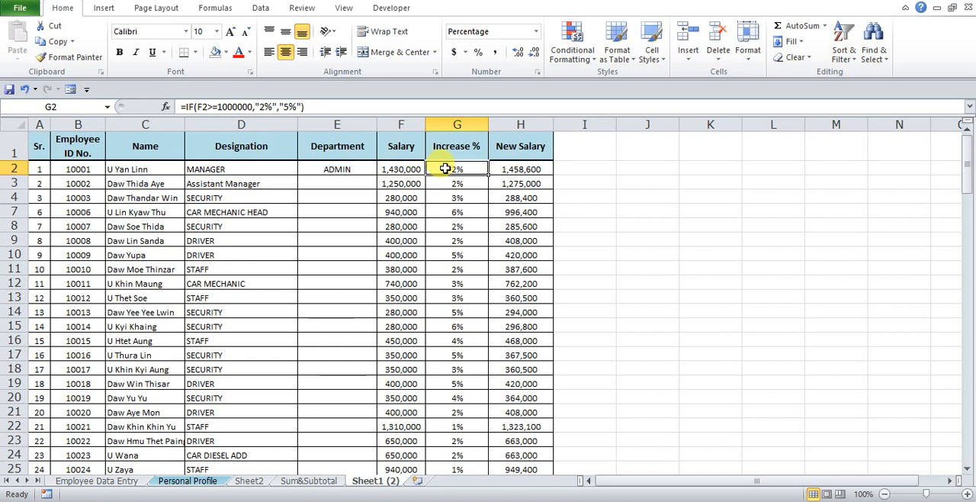
{"action": "mouse_move", "coordinate": [559, 167]}
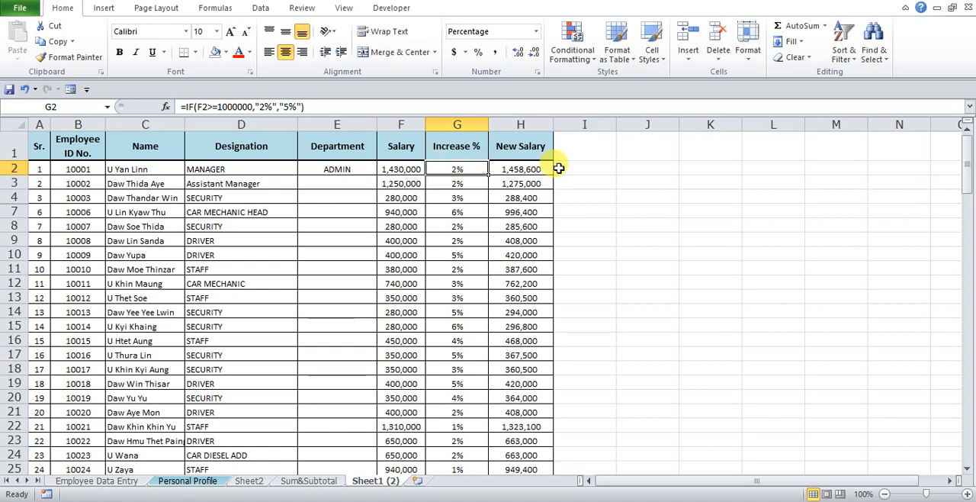
{"action": "left_click", "coordinate": [584, 169]}
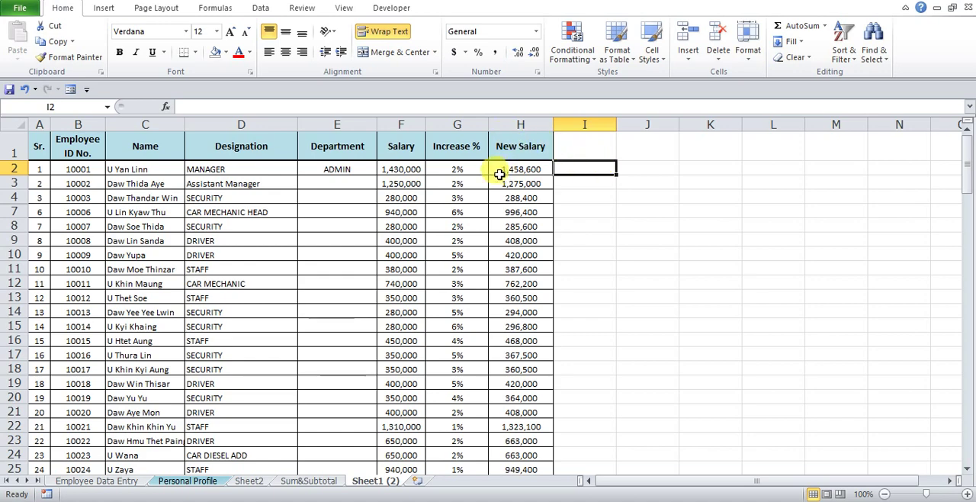
{"action": "mouse_move", "coordinate": [456, 168]}
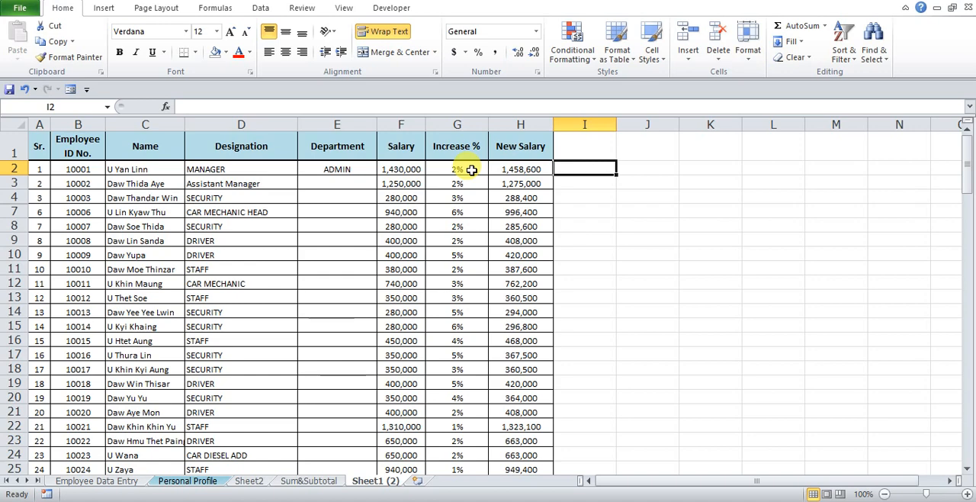
{"action": "left_click", "coordinate": [457, 169]}
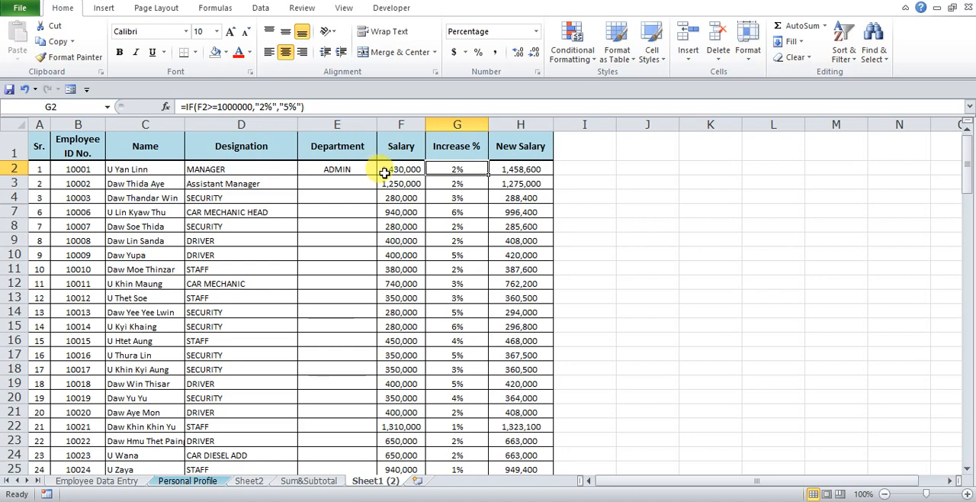
{"action": "mouse_move", "coordinate": [432, 177]}
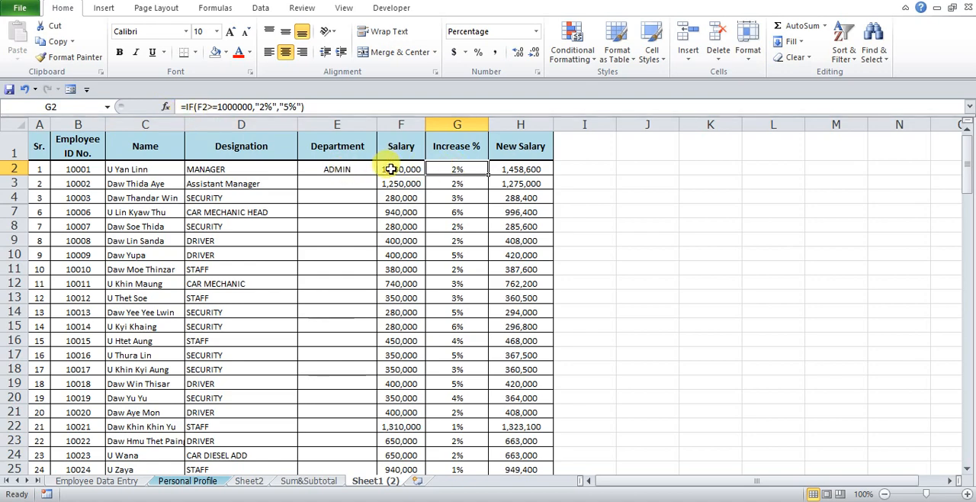
{"action": "left_click", "coordinate": [400, 169]}
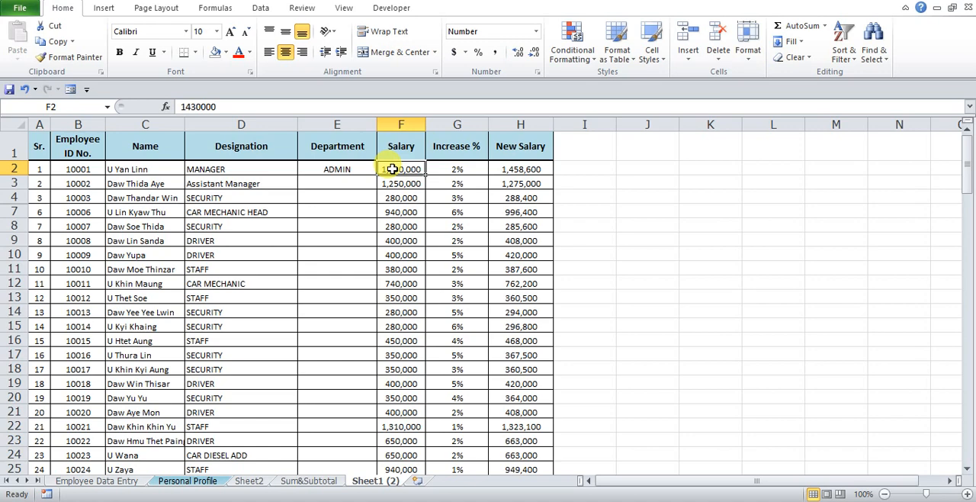
{"action": "left_click", "coordinate": [457, 168]}
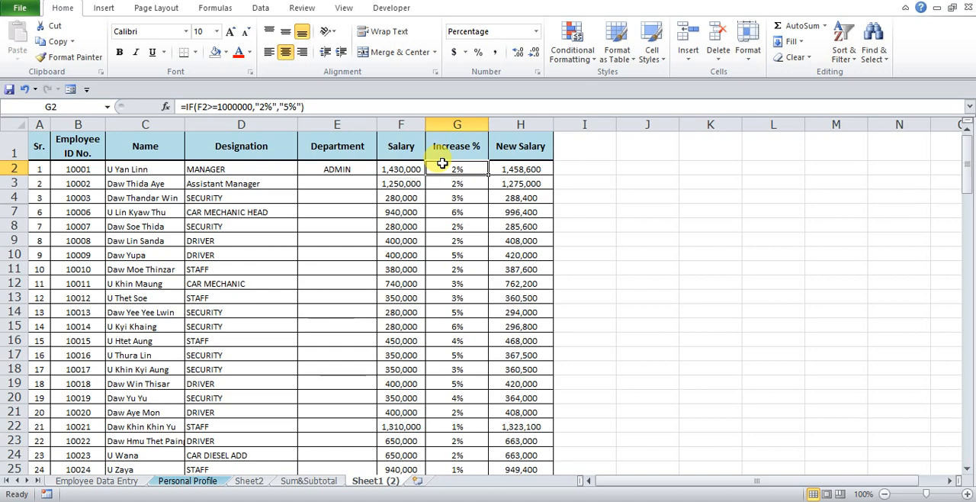
{"action": "left_click", "coordinate": [456, 168]}
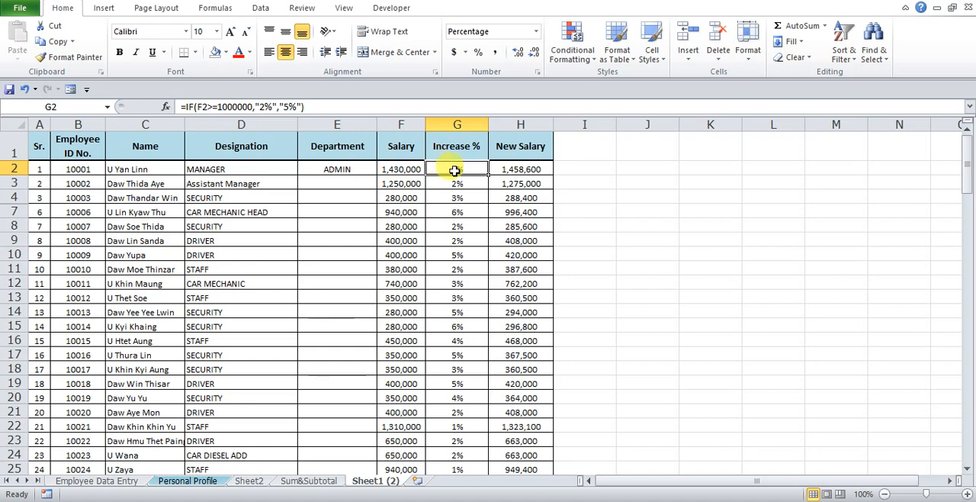
{"action": "key", "text": "Return"}
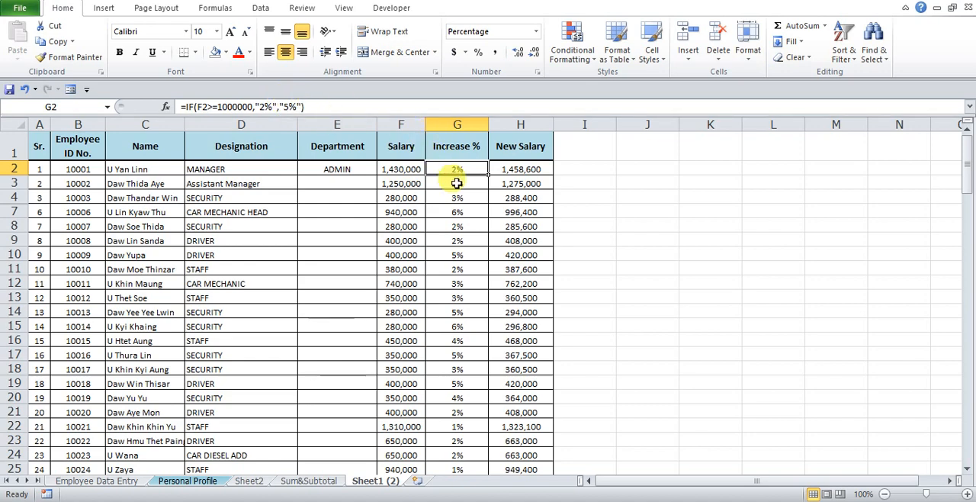
{"action": "left_click", "coordinate": [457, 183]}
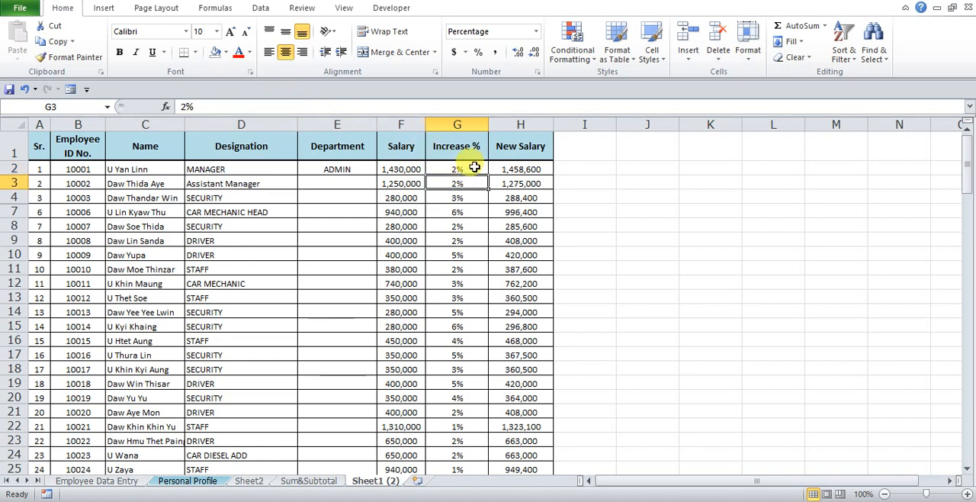
{"action": "left_click", "coordinate": [457, 168]}
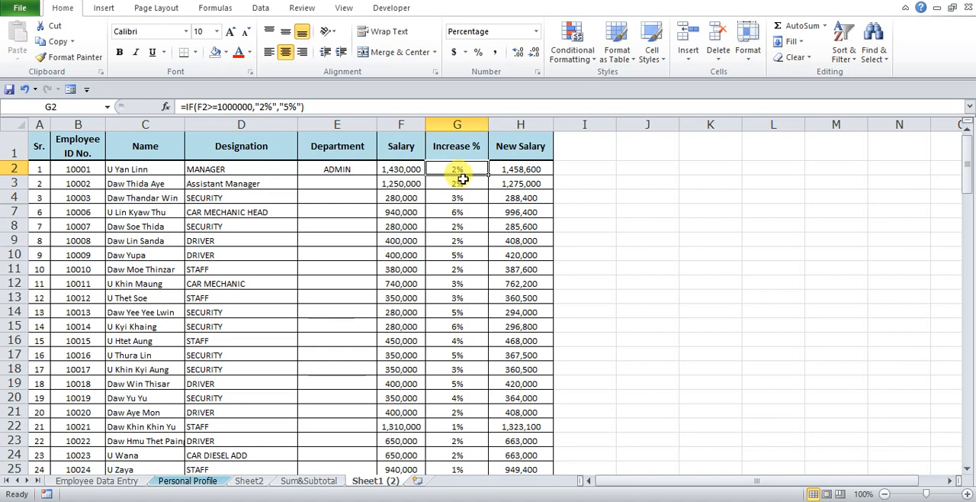
{"action": "mouse_move", "coordinate": [472, 166]}
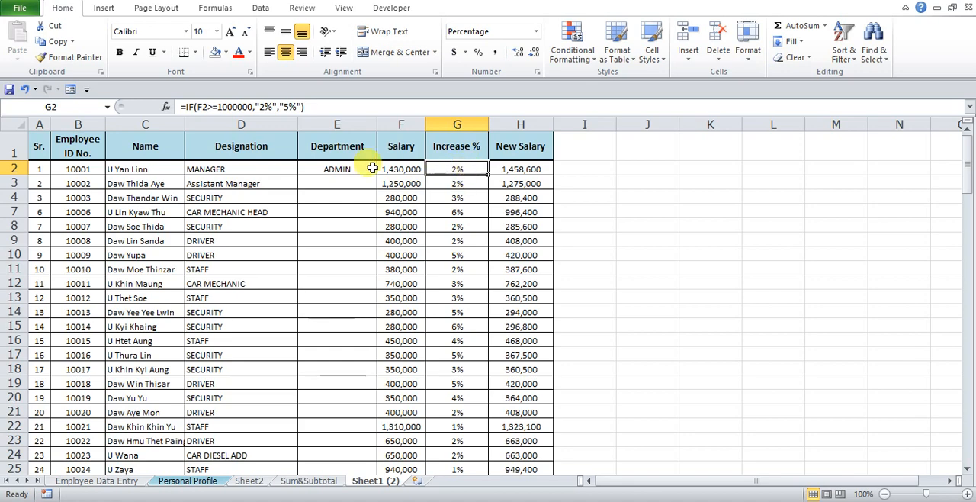
{"action": "mouse_move", "coordinate": [280, 142]}
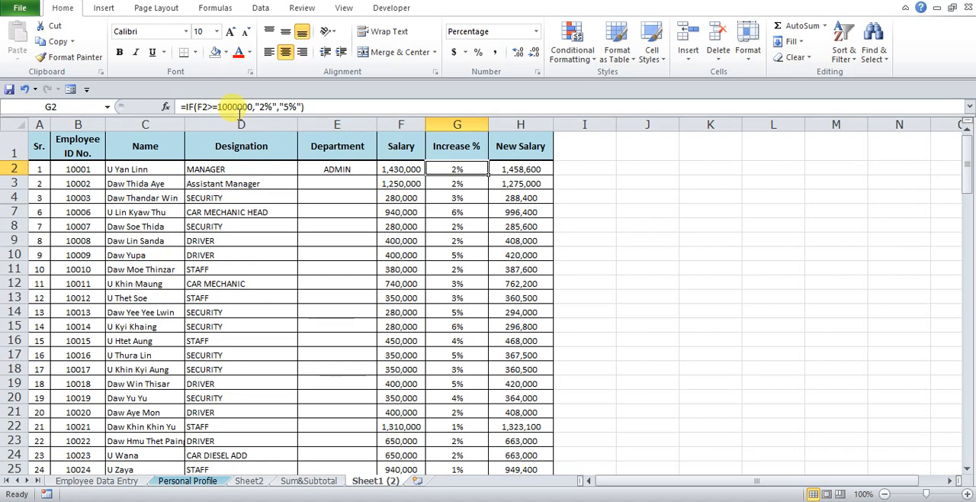
{"action": "mouse_move", "coordinate": [267, 107]}
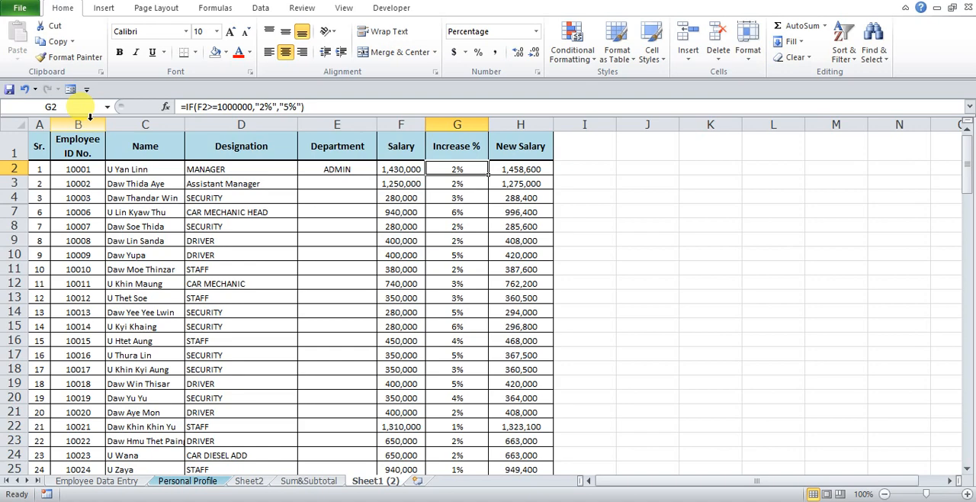
Fill the G2 IF formula down the Increase % column and verify the copies in G3, G4 and G12.
{"action": "left_click", "coordinate": [457, 183]}
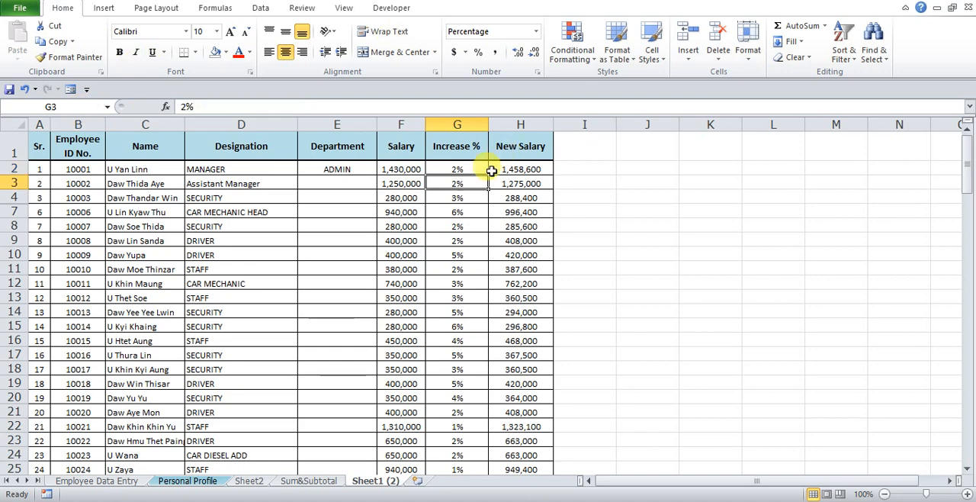
{"action": "left_click", "coordinate": [457, 168]}
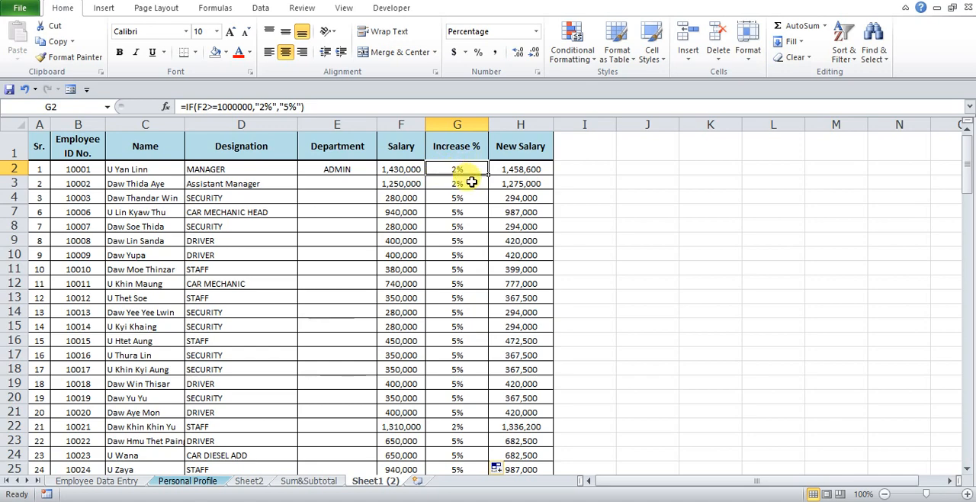
{"action": "left_click", "coordinate": [457, 183]}
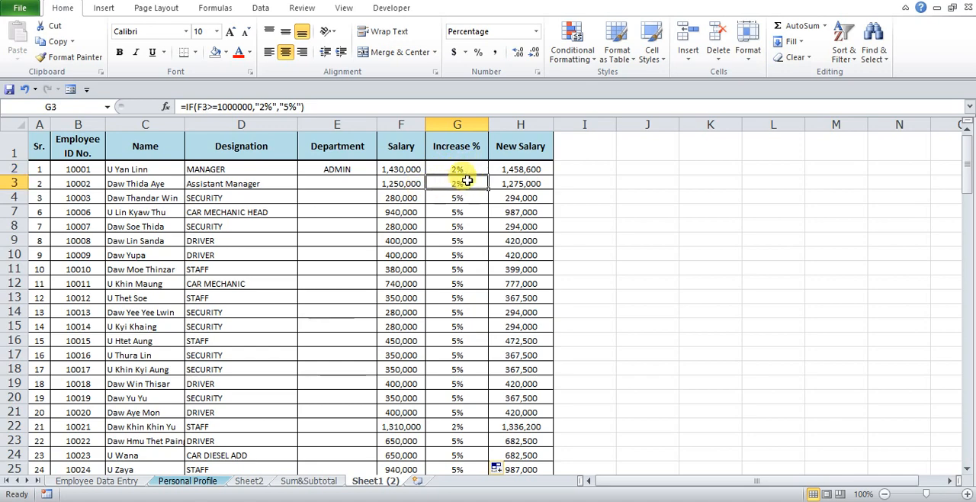
{"action": "left_click", "coordinate": [457, 198]}
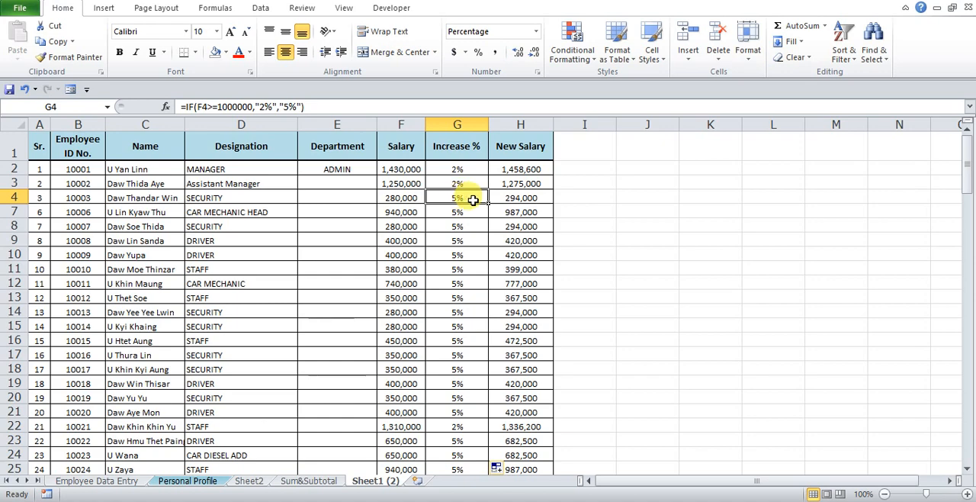
{"action": "left_click", "coordinate": [457, 225]}
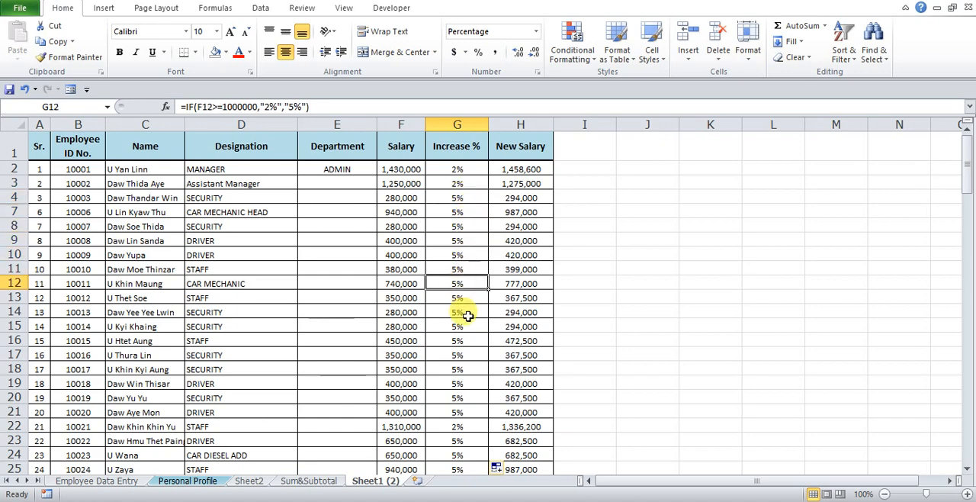
{"action": "scroll", "scroll_direction": "down", "scroll_amount": 3}
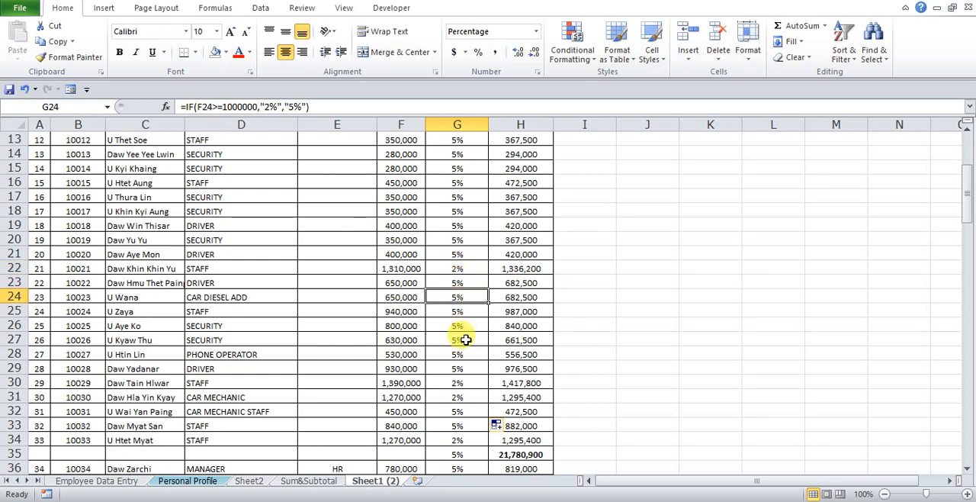
{"action": "scroll", "scroll_direction": "up", "scroll_amount": 3}
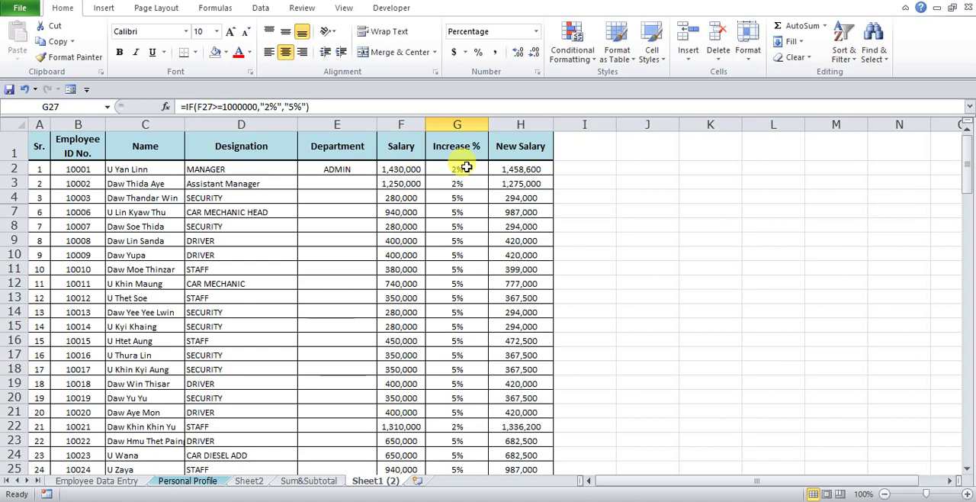
{"action": "left_click", "coordinate": [457, 169]}
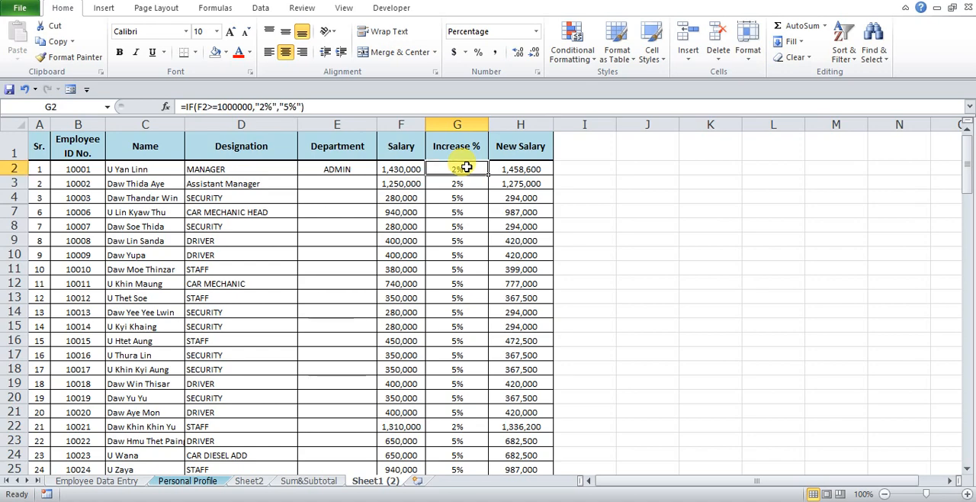